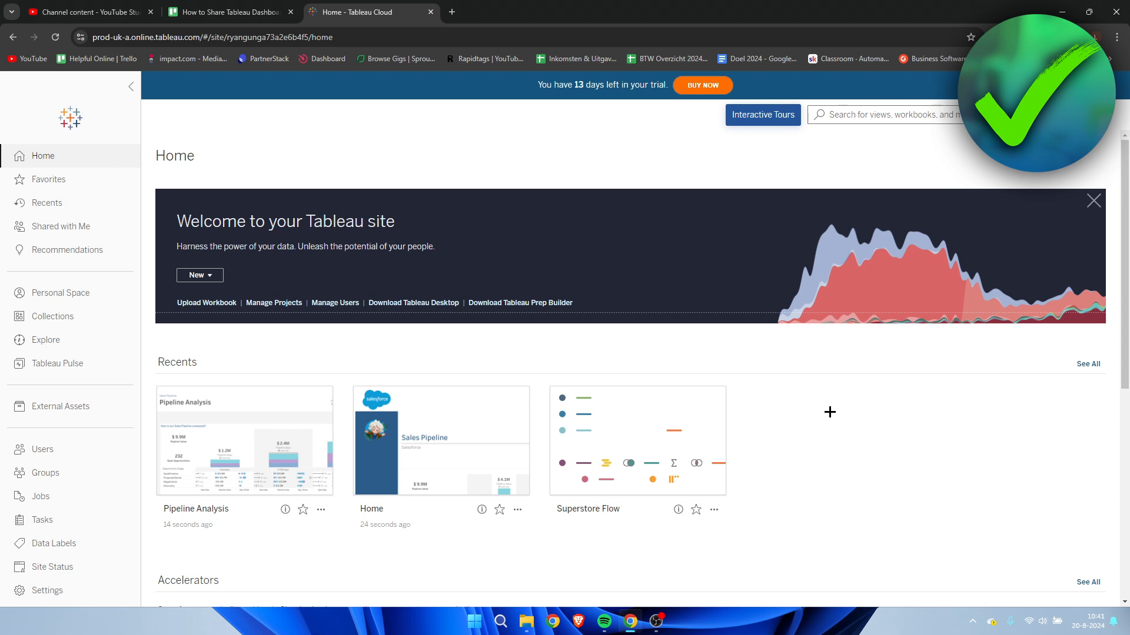
mouse_move(512, 460)
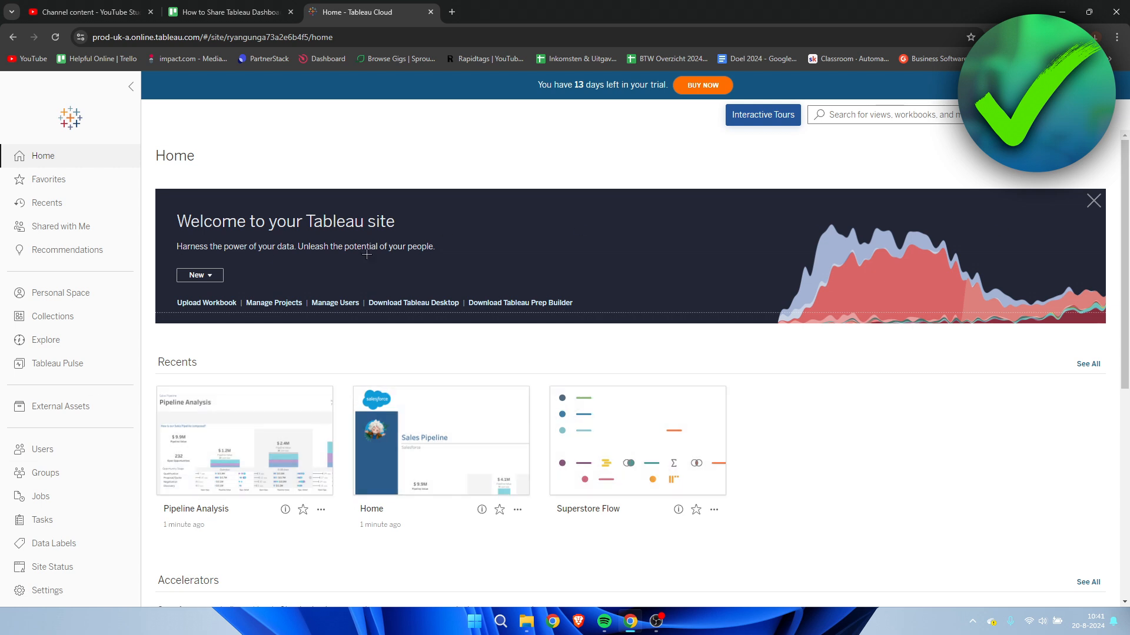
mouse_move(590, 337)
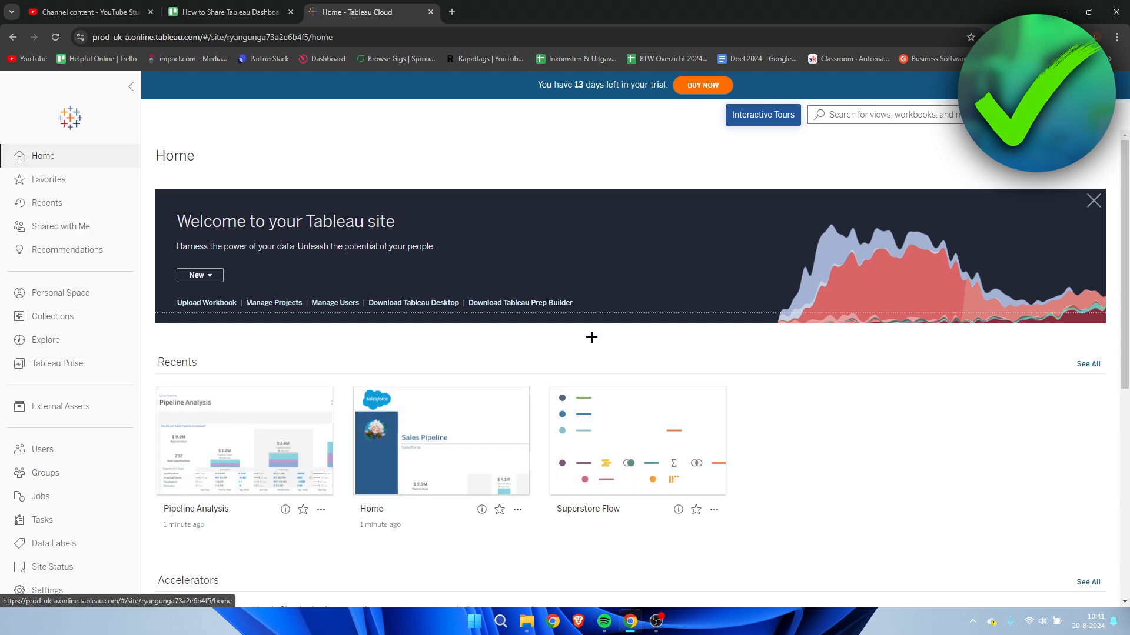
mouse_move(516, 509)
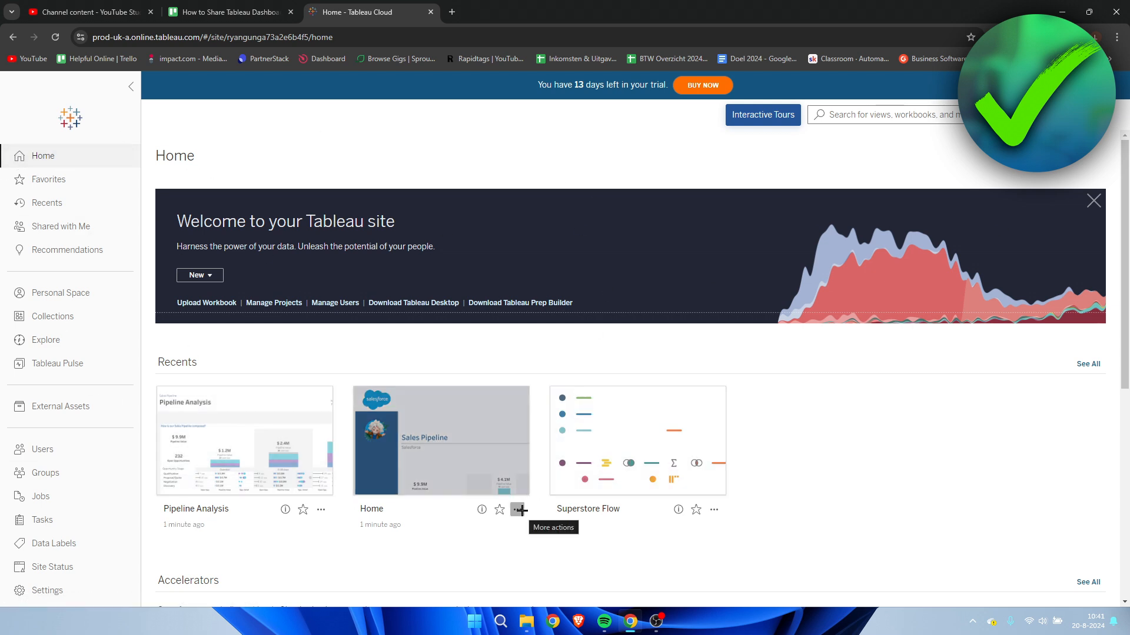
Step: Copy the Home view's share link from its card menu, then switch to the Sales Pipeline dashboard
left_click(518, 510)
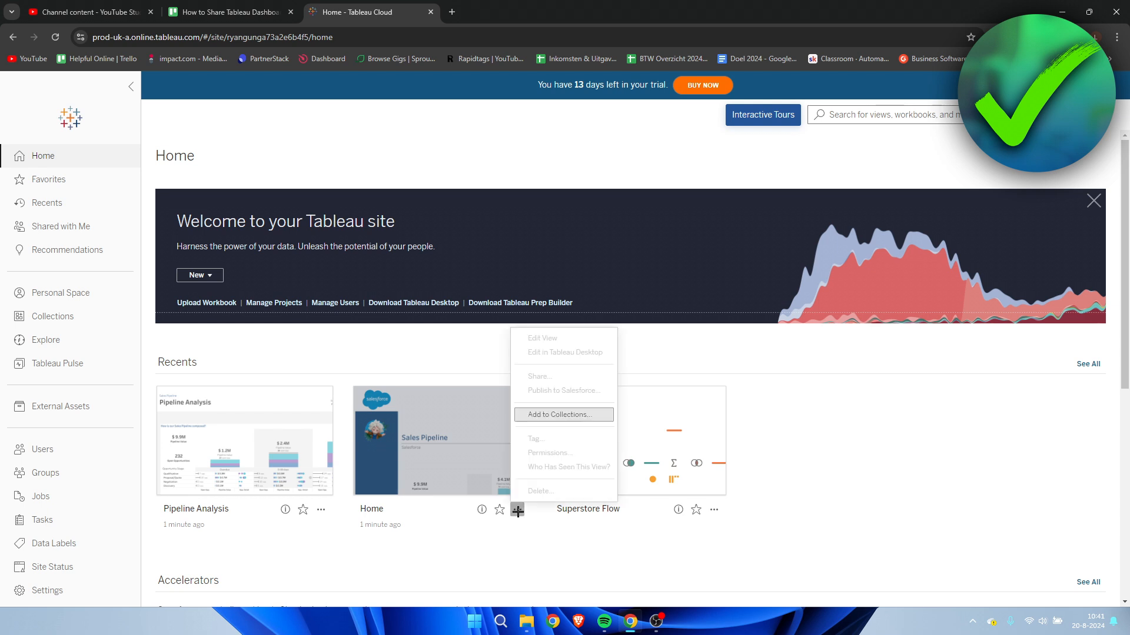
mouse_move(564, 376)
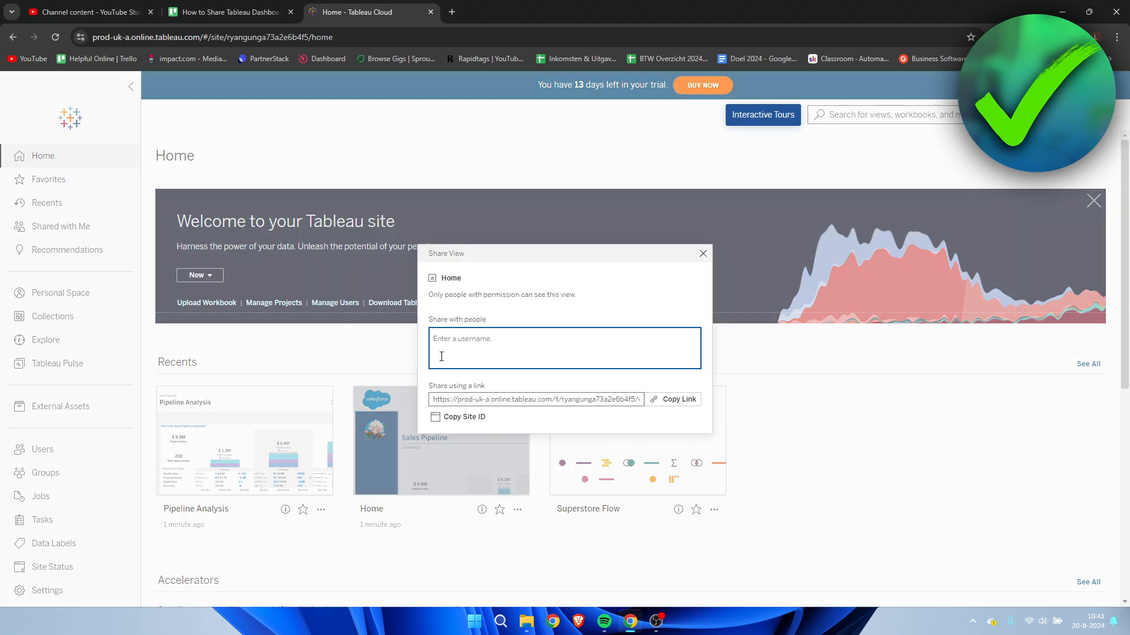
mouse_move(716, 408)
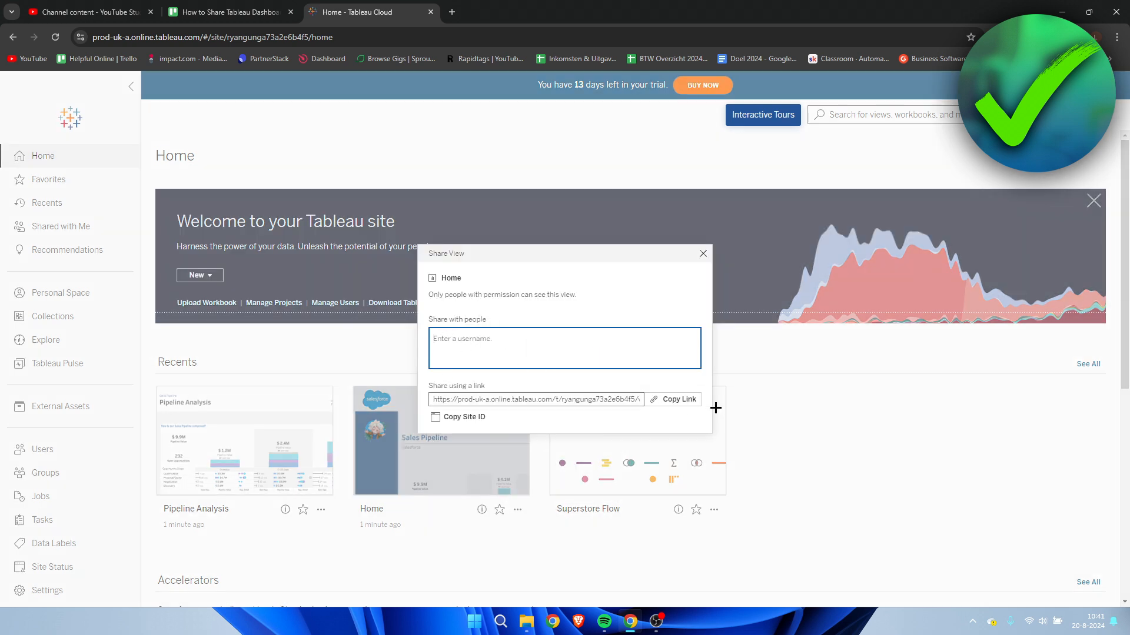
left_click(678, 399)
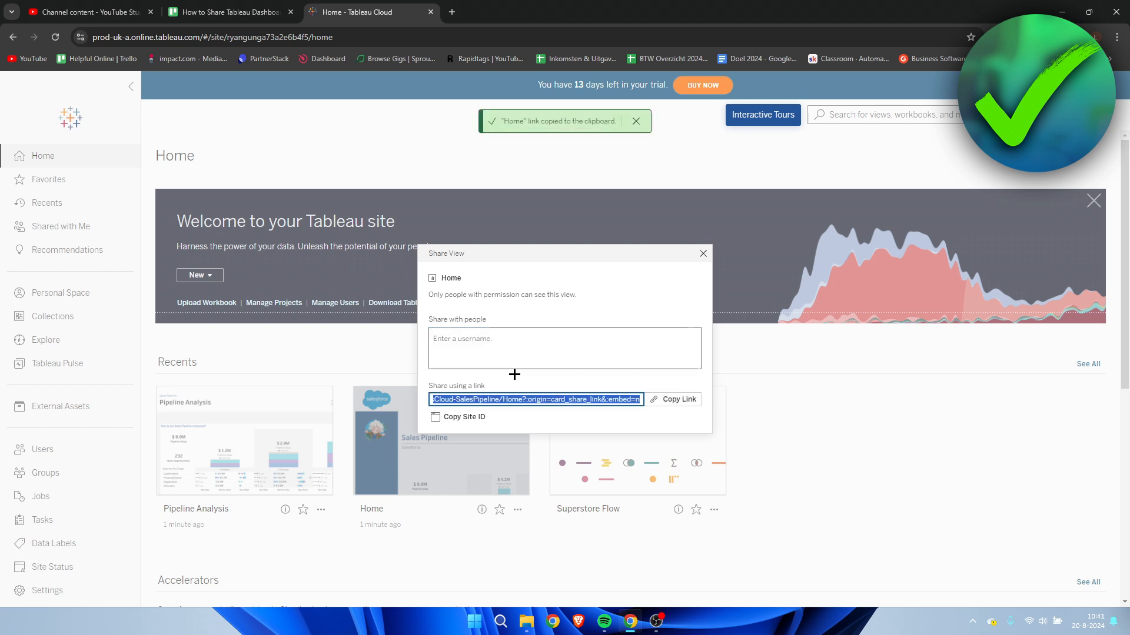
mouse_move(820, 400)
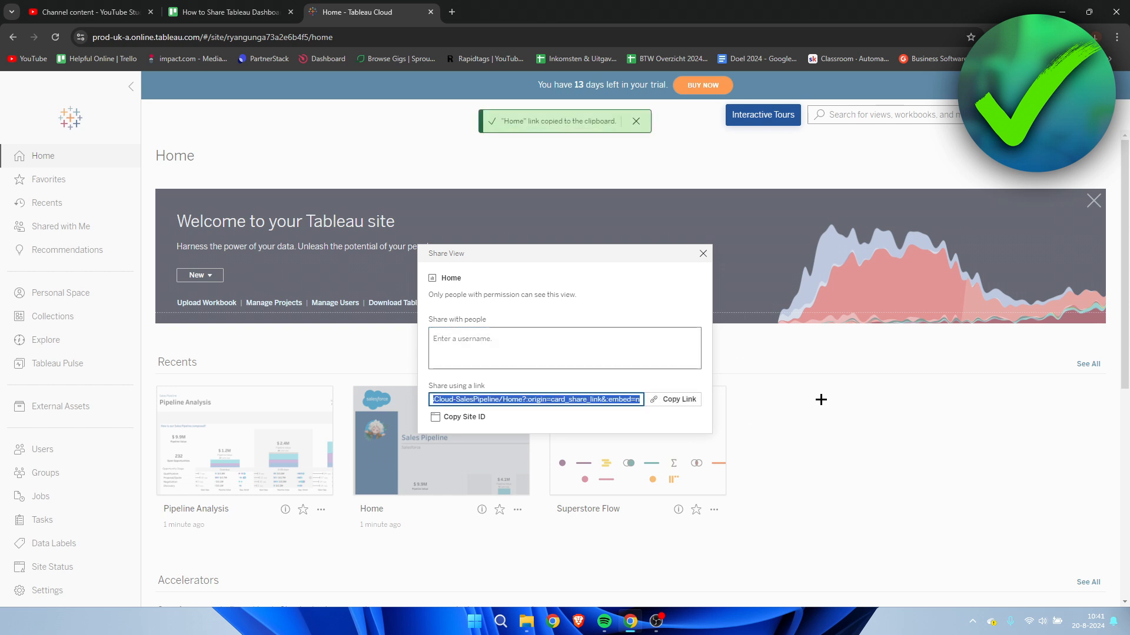
left_click(592, 12)
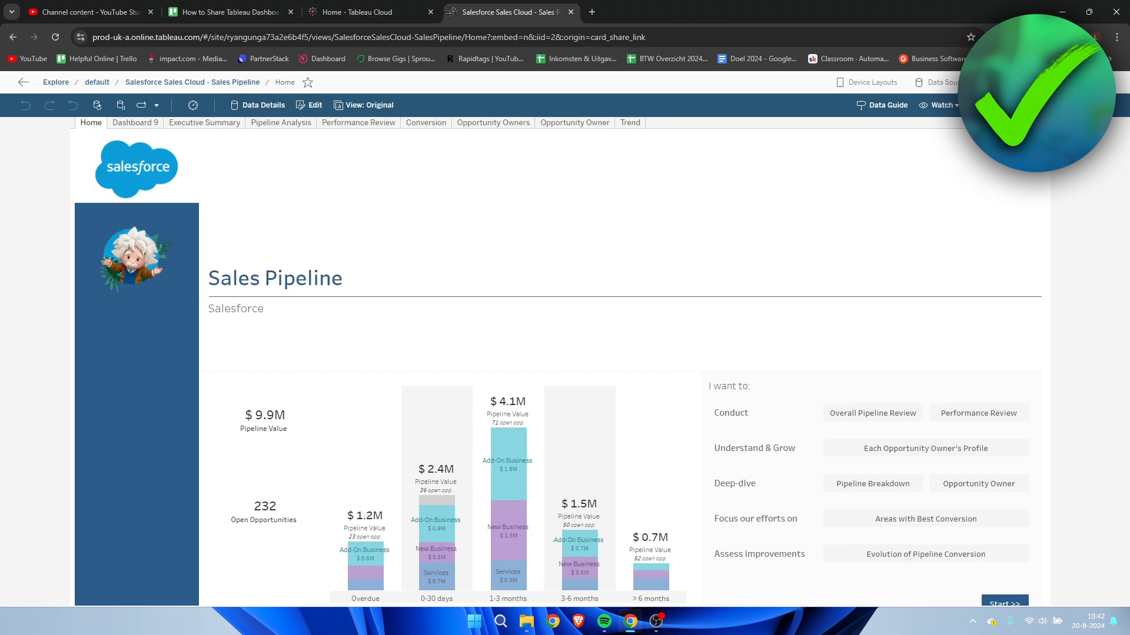
mouse_move(676, 337)
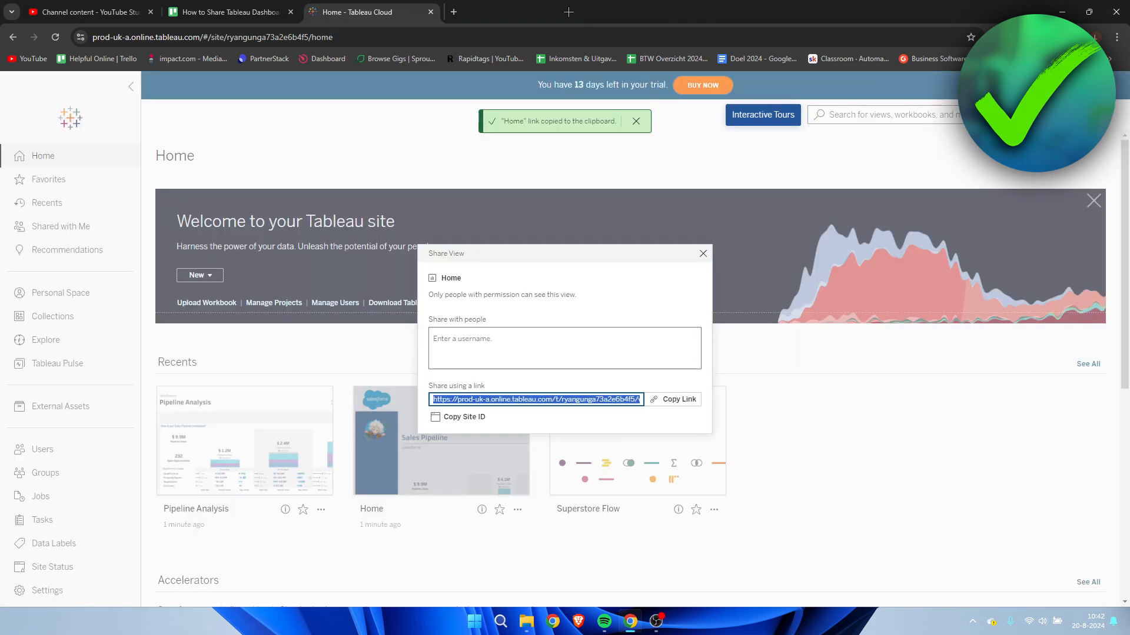
Step: Dismiss the sharing dialog and reopen the Sales Pipeline workbook's Home view
left_click(701, 254)
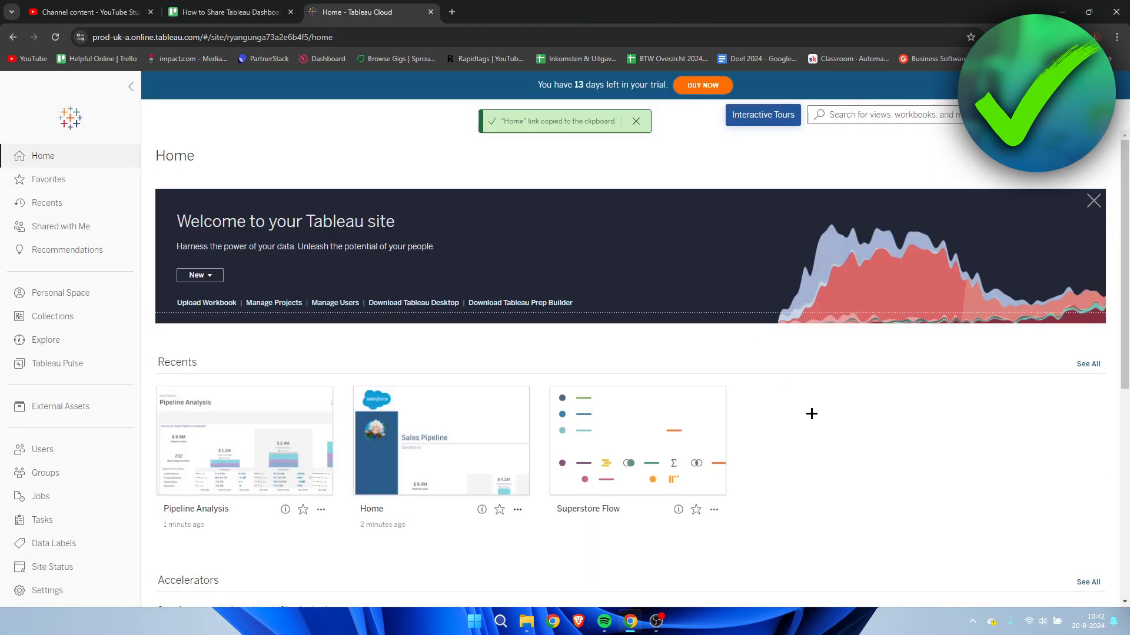
mouse_move(471, 443)
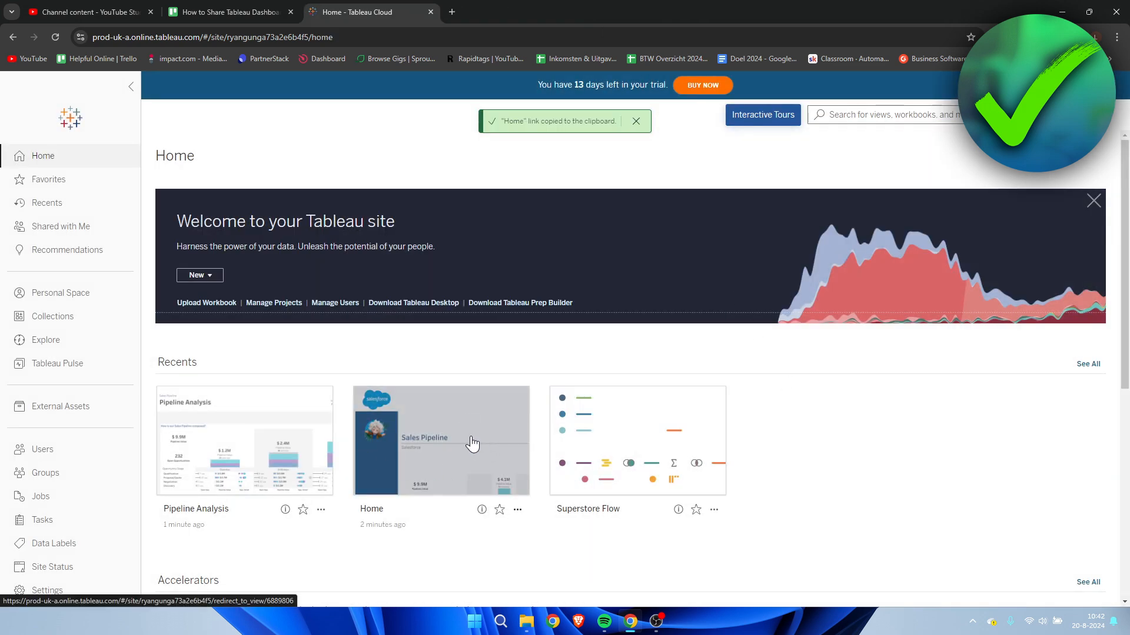
left_click(440, 440)
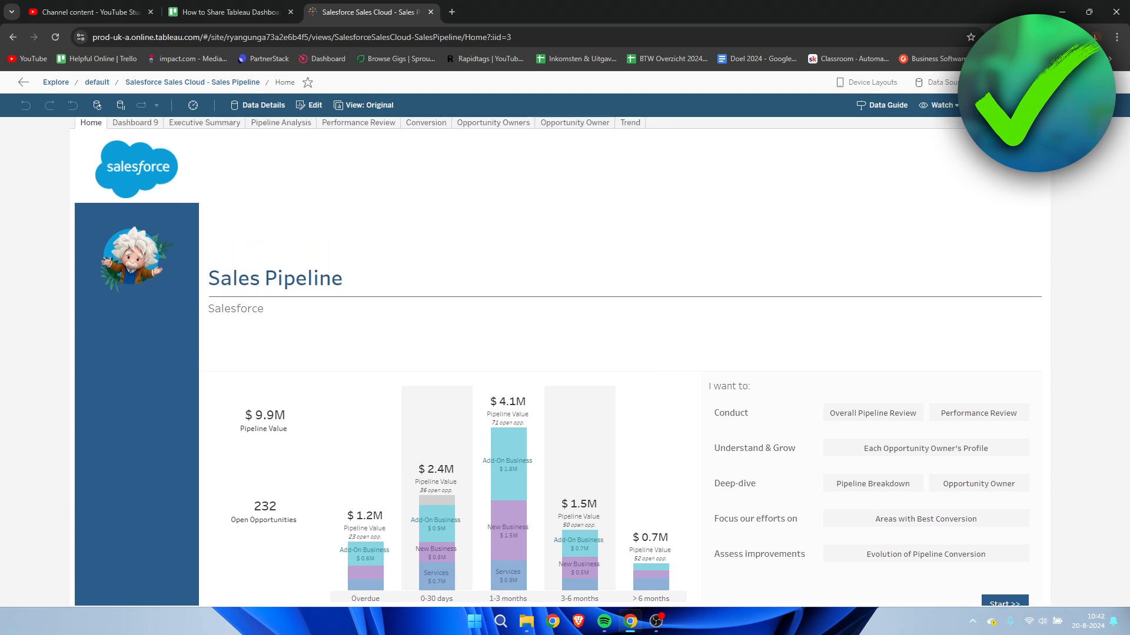
Step: Show the Pipeline Analysis view, then move on to Performance Review
left_click(280, 123)
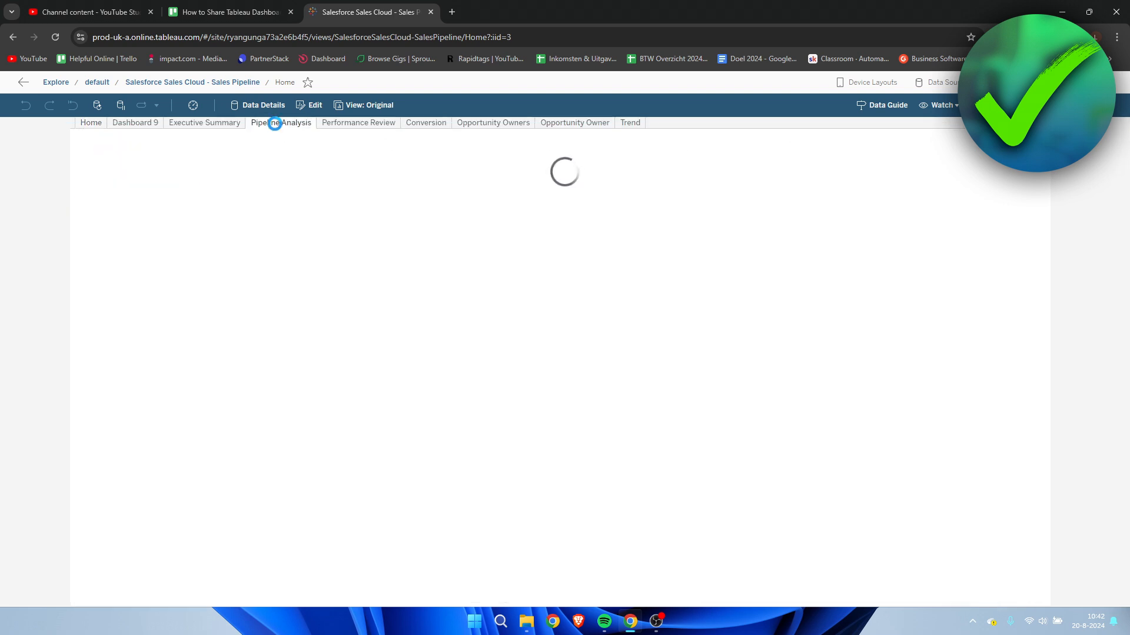
left_click(282, 123)
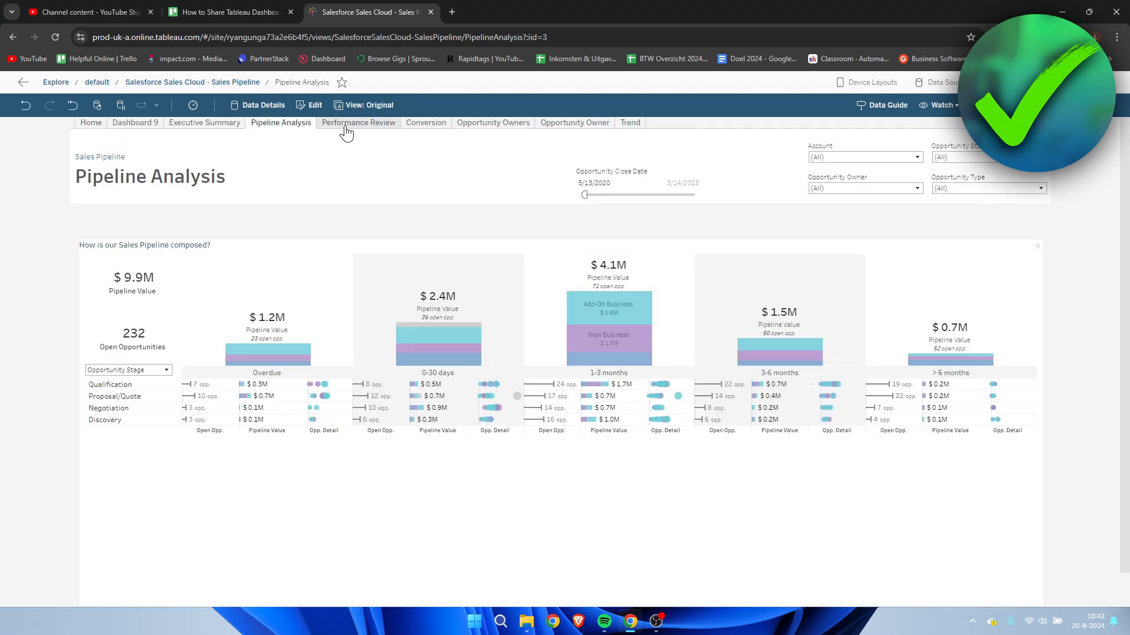
left_click(358, 122)
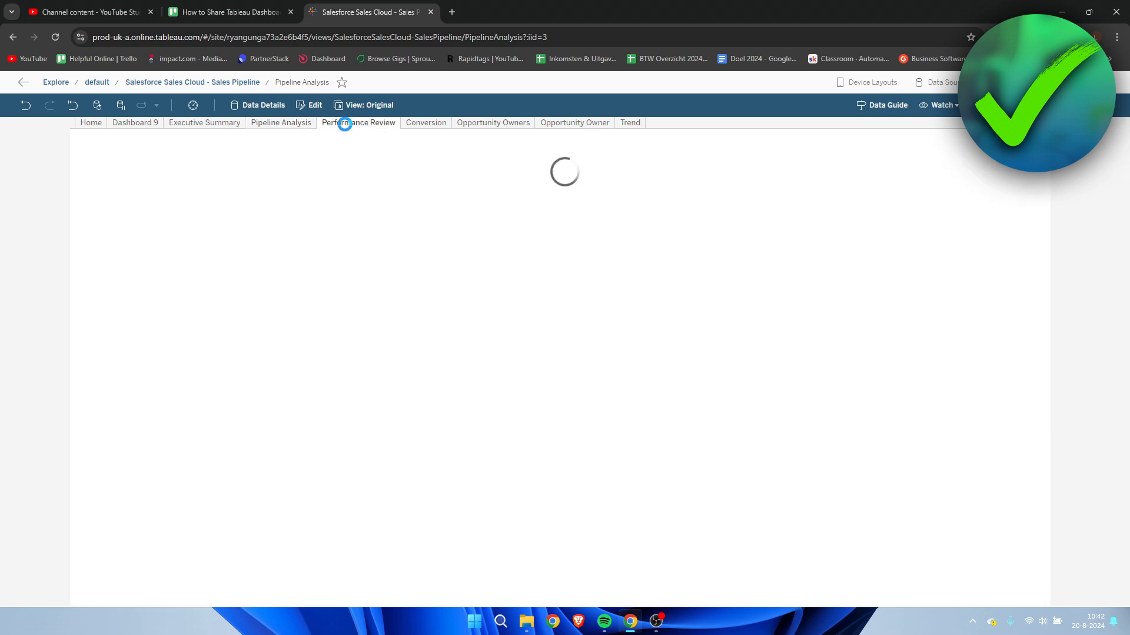
Step: Copy the Performance Review view's share link from its Share View dialog
left_click(358, 122)
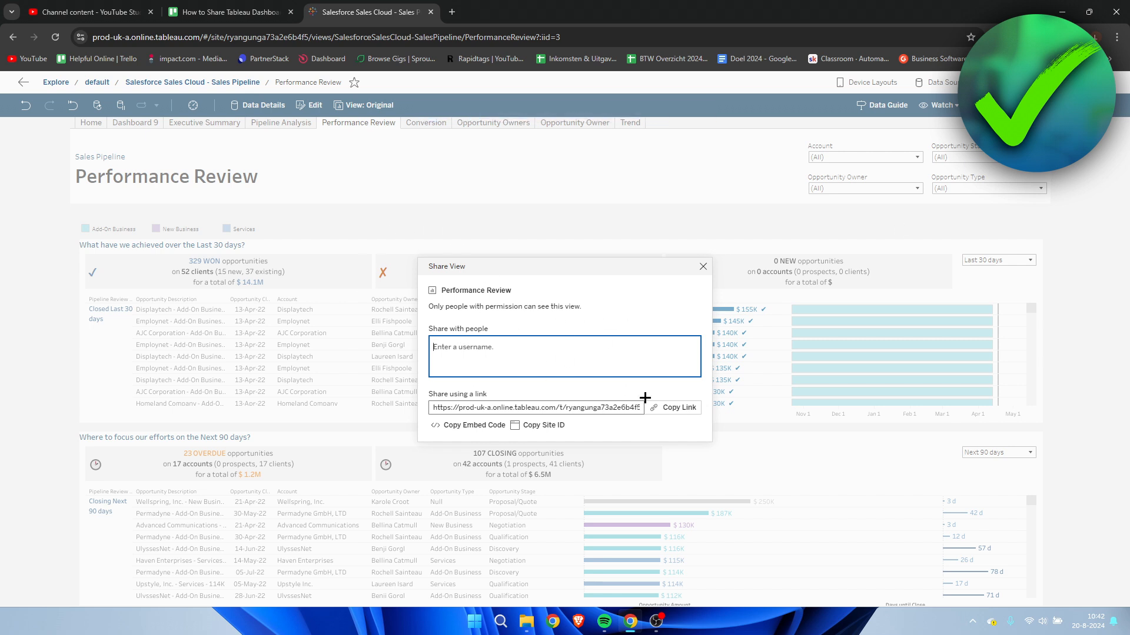
left_click(678, 407)
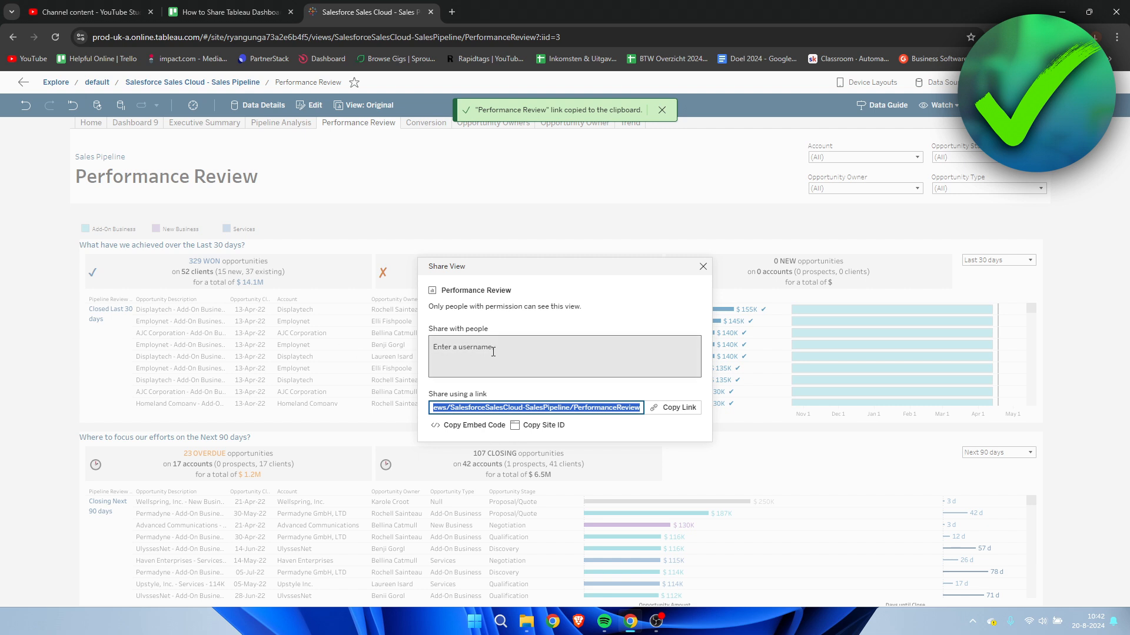